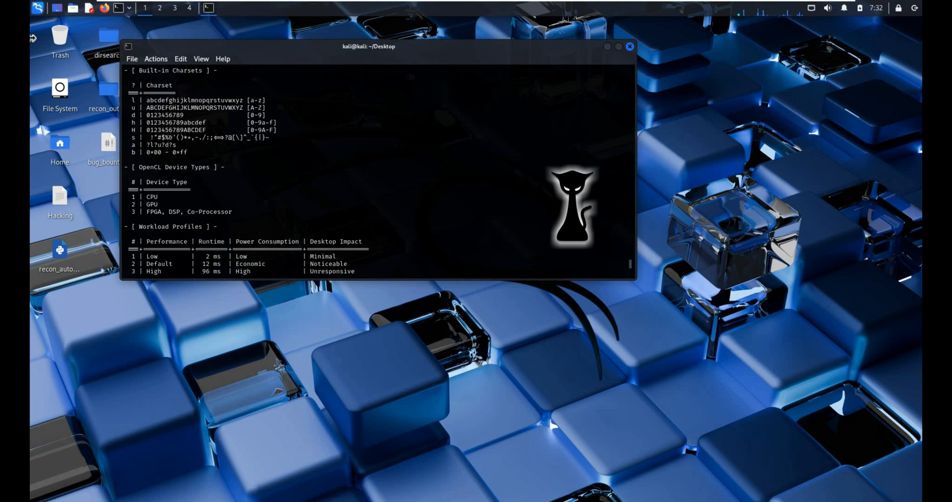
# - Browse the installed password-attack tools (hashcat, john, hydra) from the applications menu
pyautogui.click(39, 8)
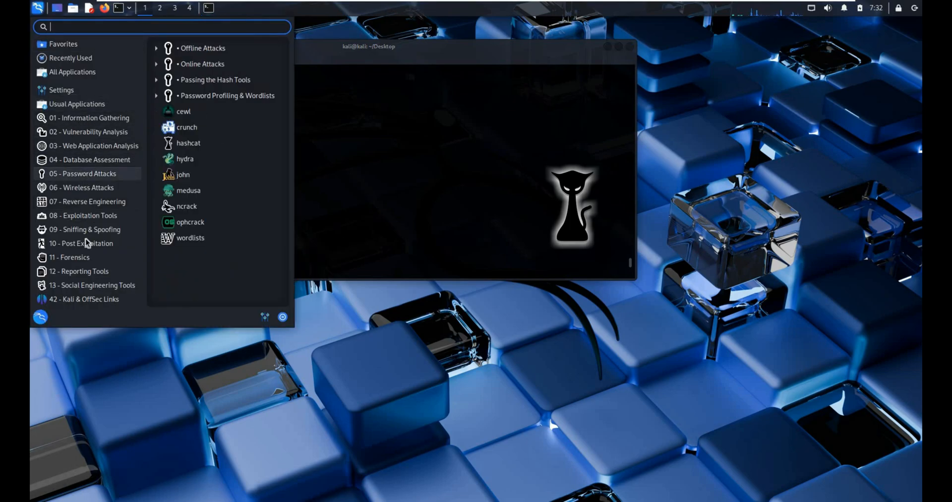
pyautogui.click(189, 143)
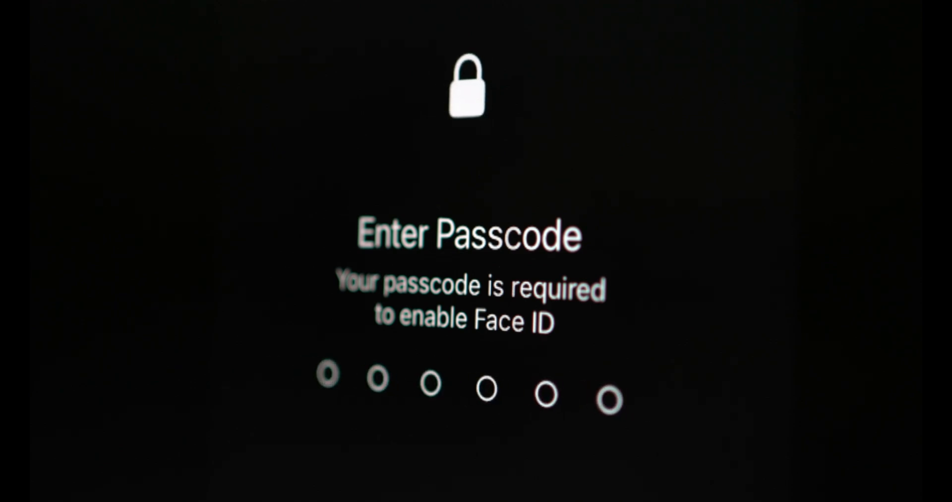
pyautogui.write('12')
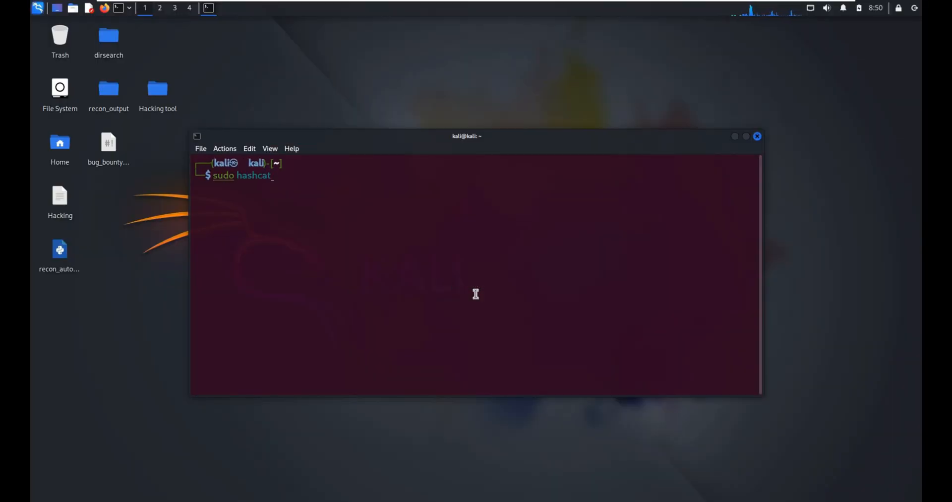
# - Run hashid on 5f4dcc3b5aa765d61d8327deb882cf99 to list candidate hash types like MD5
pyautogui.press('Return')
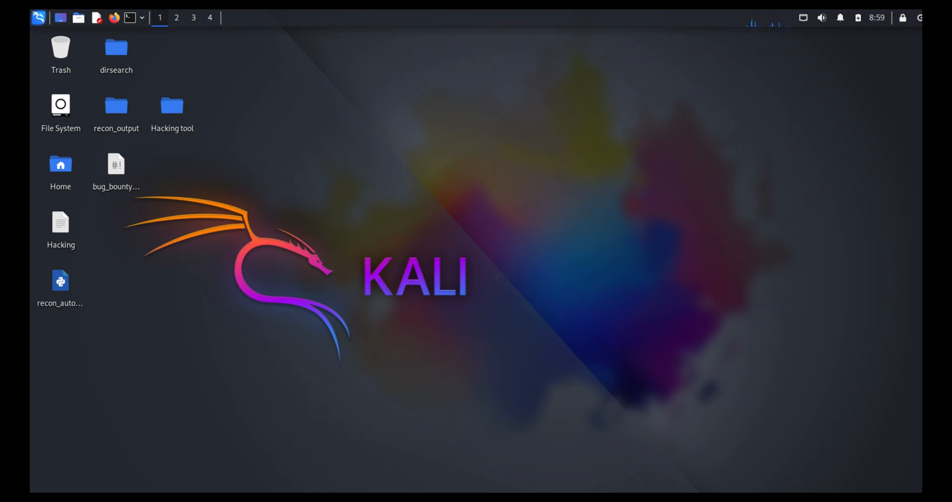
pyautogui.write('hashid 5f4dcc3b5aa765d61d8327deb882cf99')
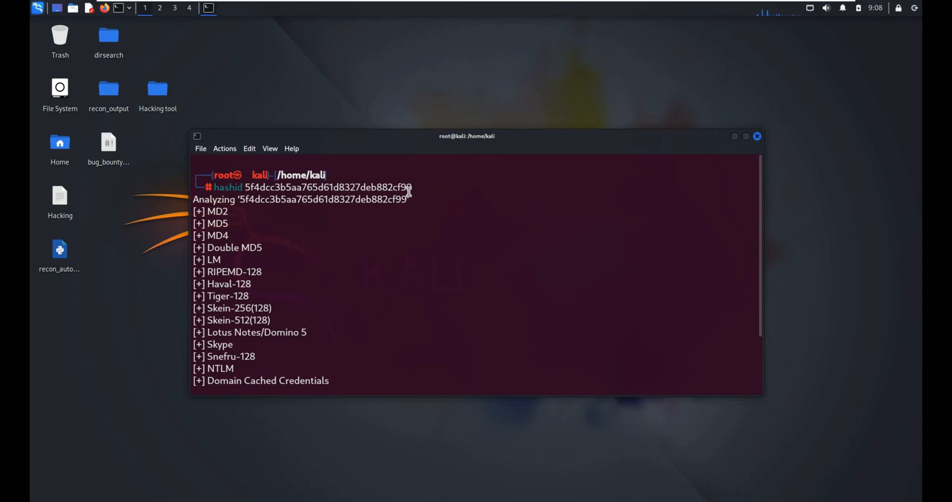
pyautogui.moveTo(261, 340)
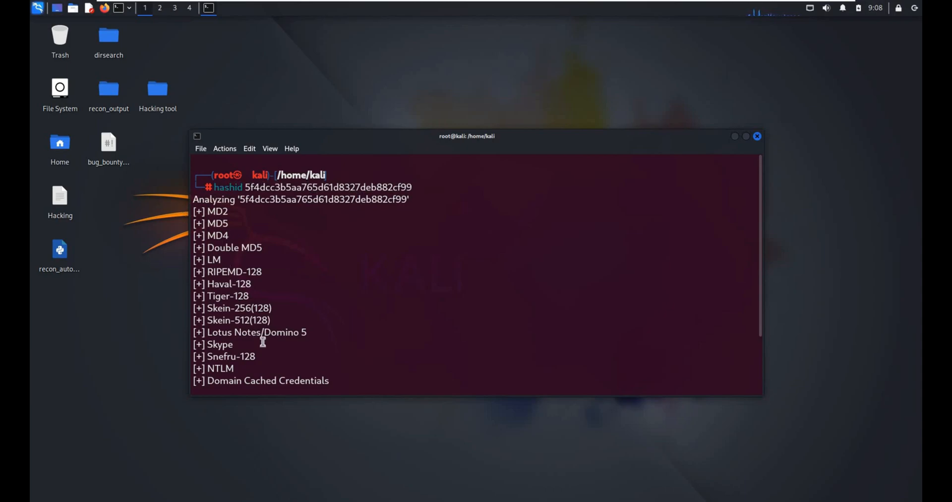